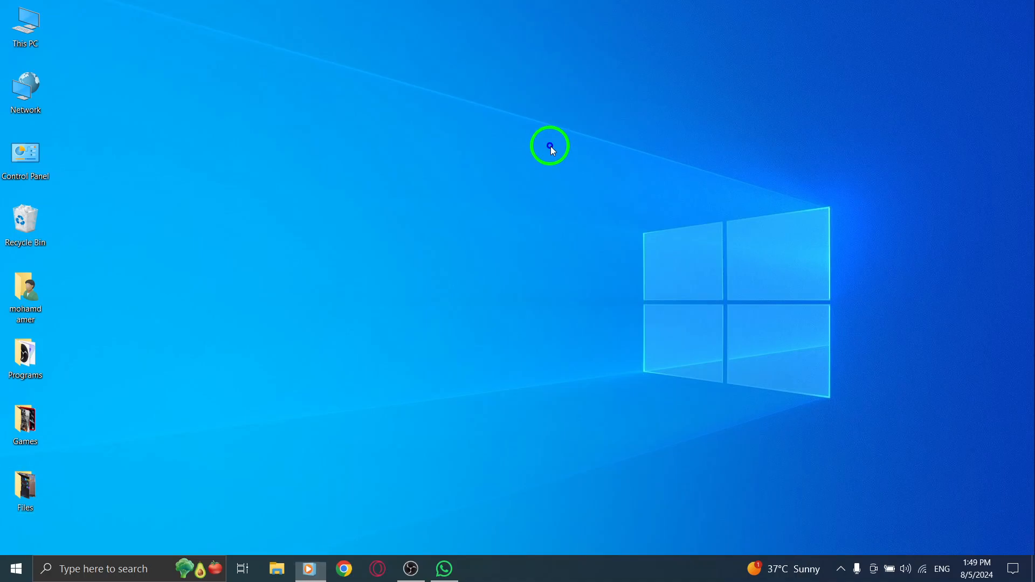
- Launch WhatsApp Desktop from the taskbar so the chats list appears
left_click(445, 569)
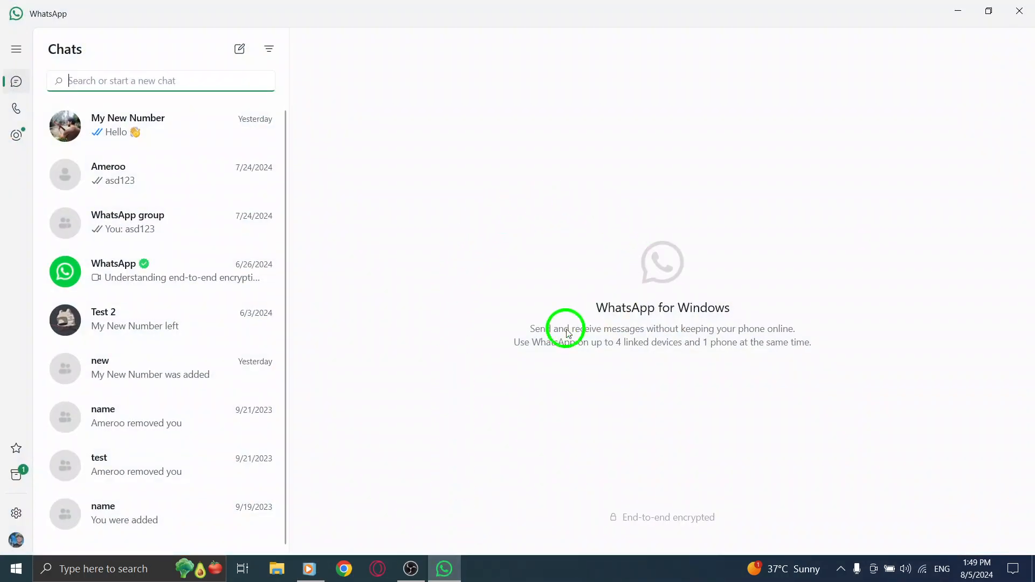
mouse_move(562, 188)
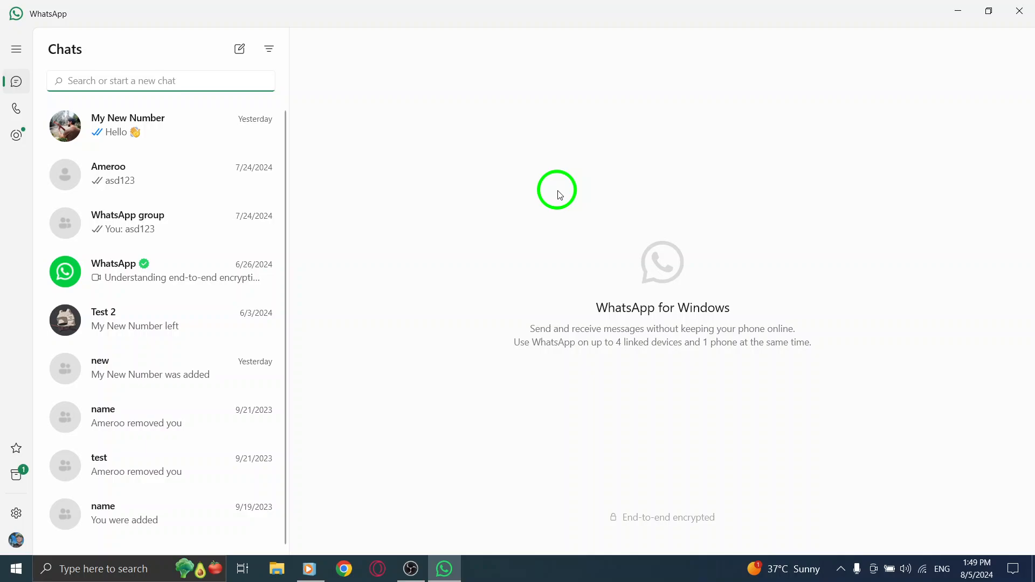
mouse_move(434, 171)
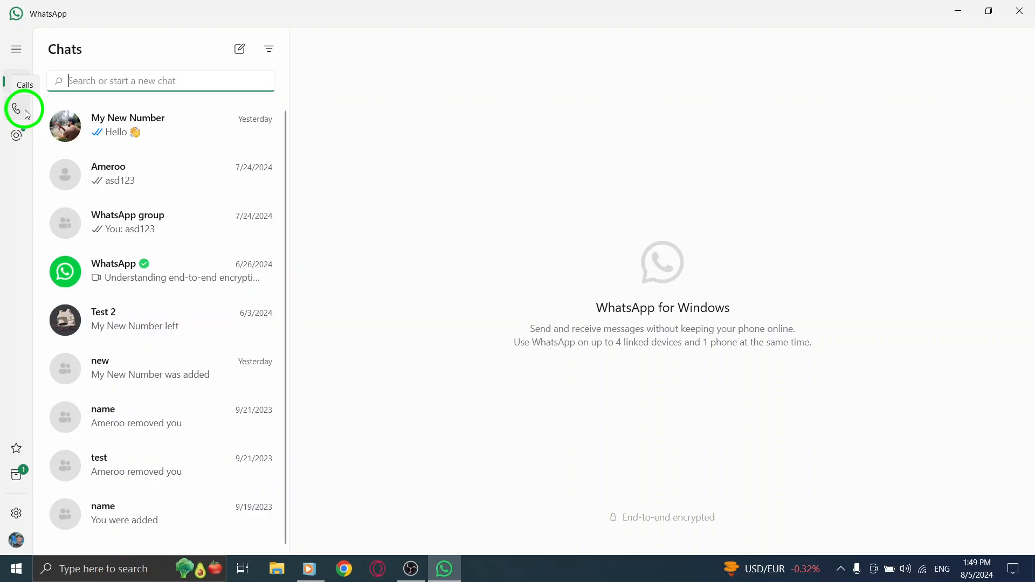
mouse_move(21, 114)
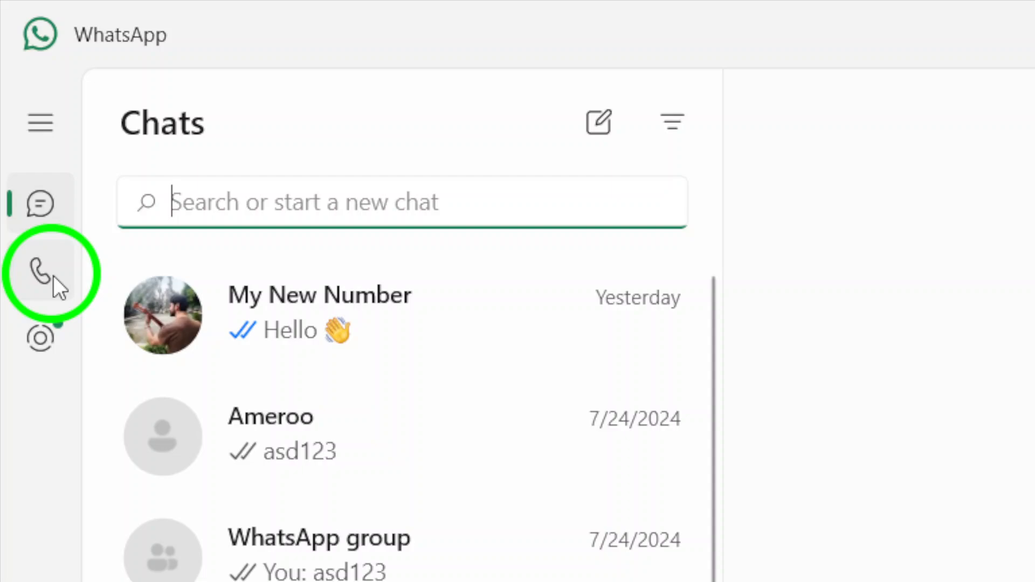
- Remove the 6/13/2024 outgoing video call with My New Number from the Calls history
left_click(39, 268)
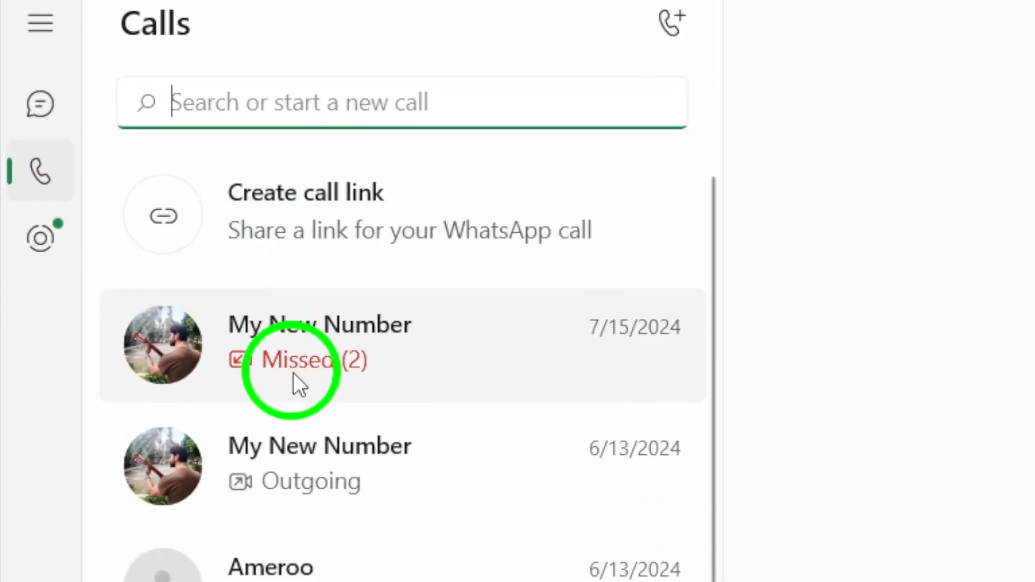
scroll("down", 3)
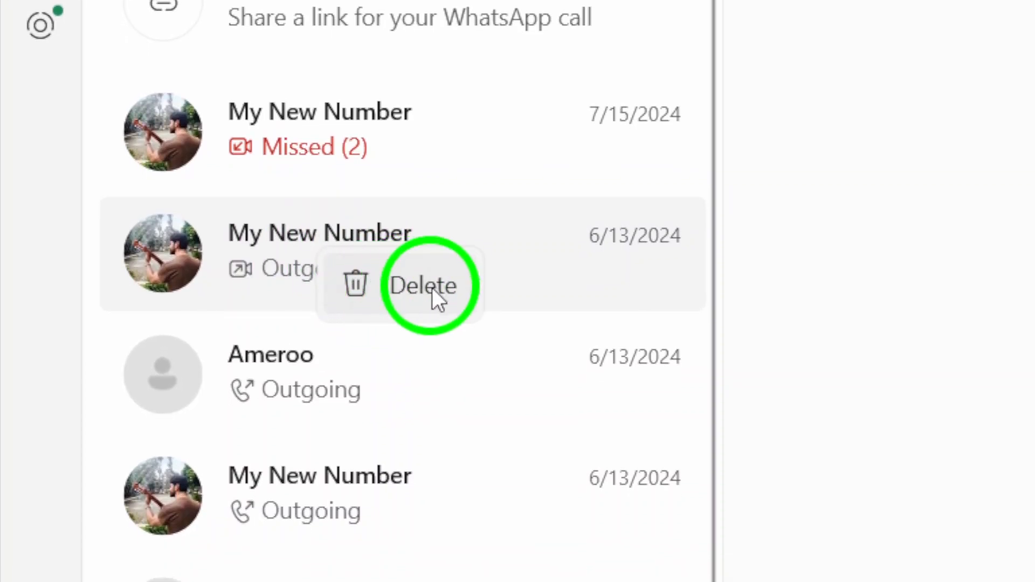
left_click(424, 286)
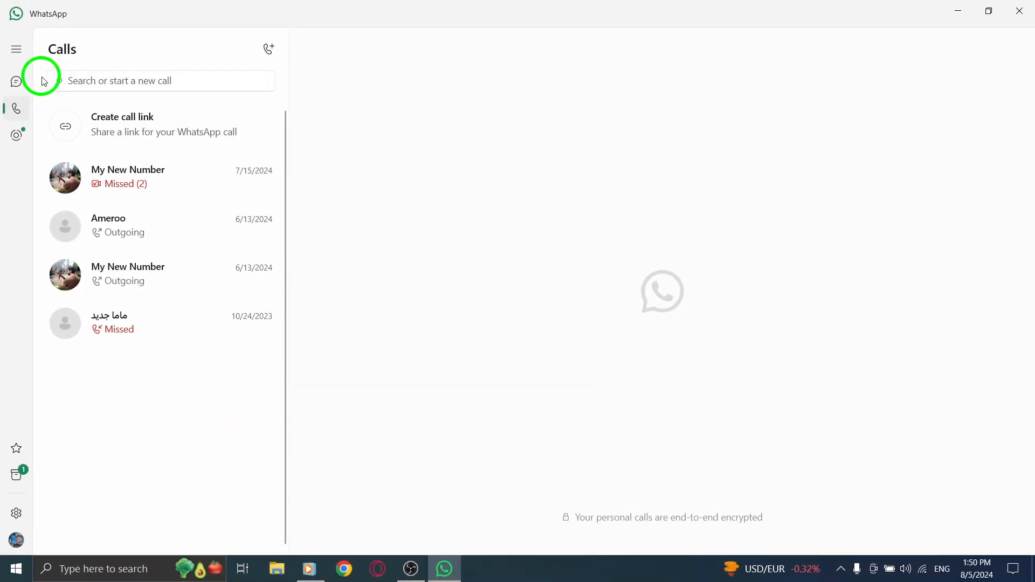
- Revisit the Calls history to confirm the entry is gone, return to Chats, and minimize the window
left_click(16, 82)
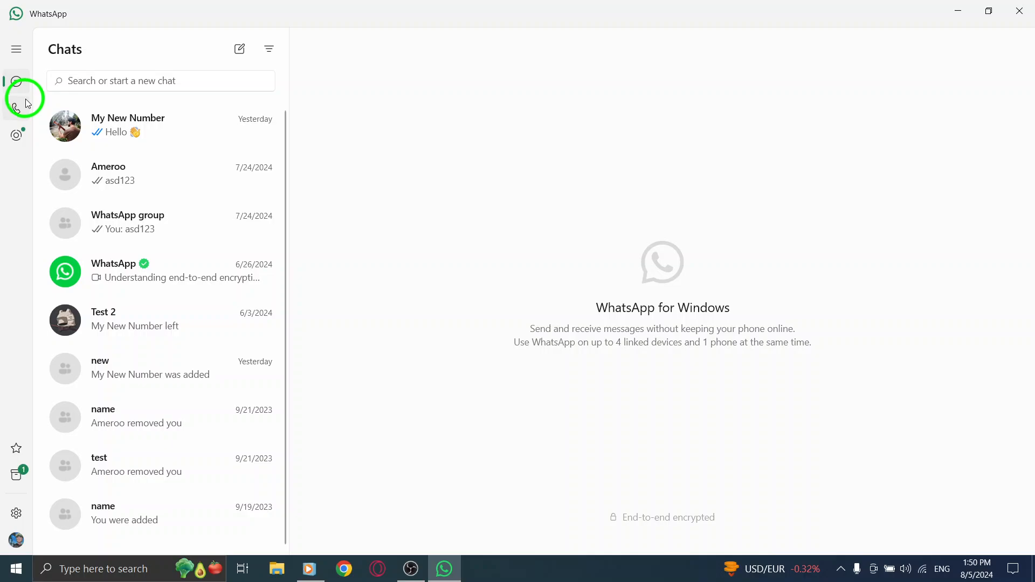
left_click(17, 108)
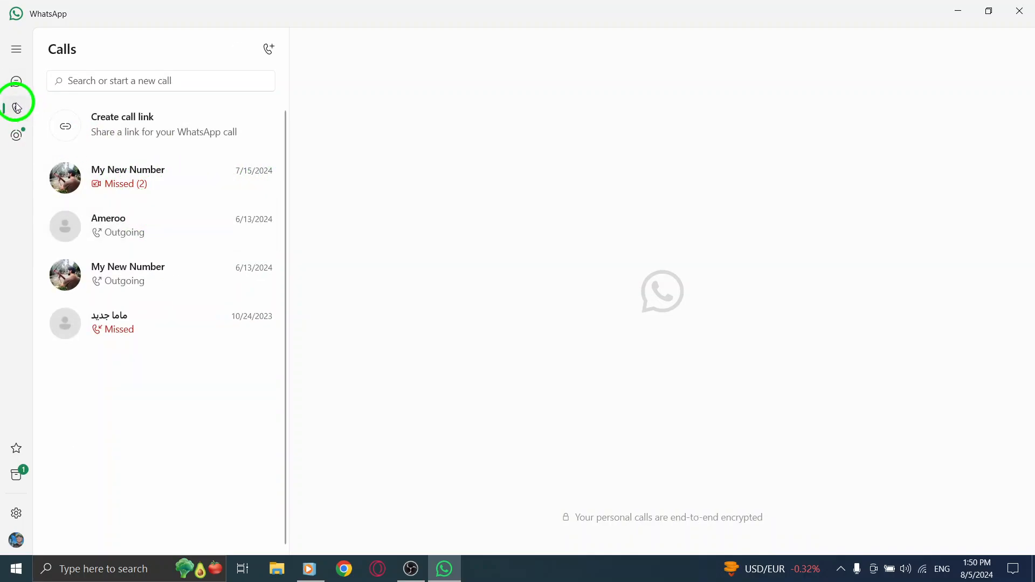
left_click(16, 82)
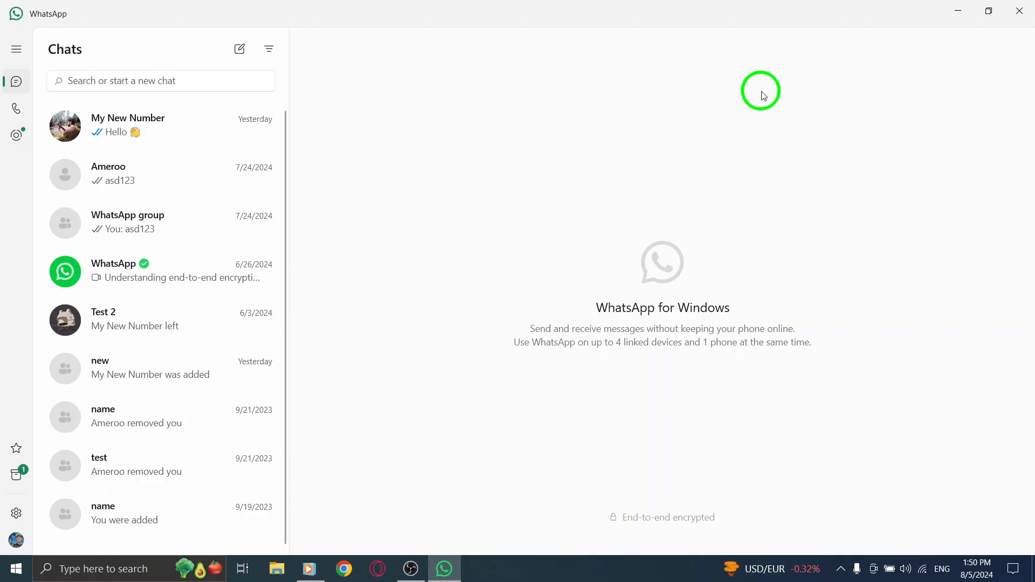
mouse_move(955, 17)
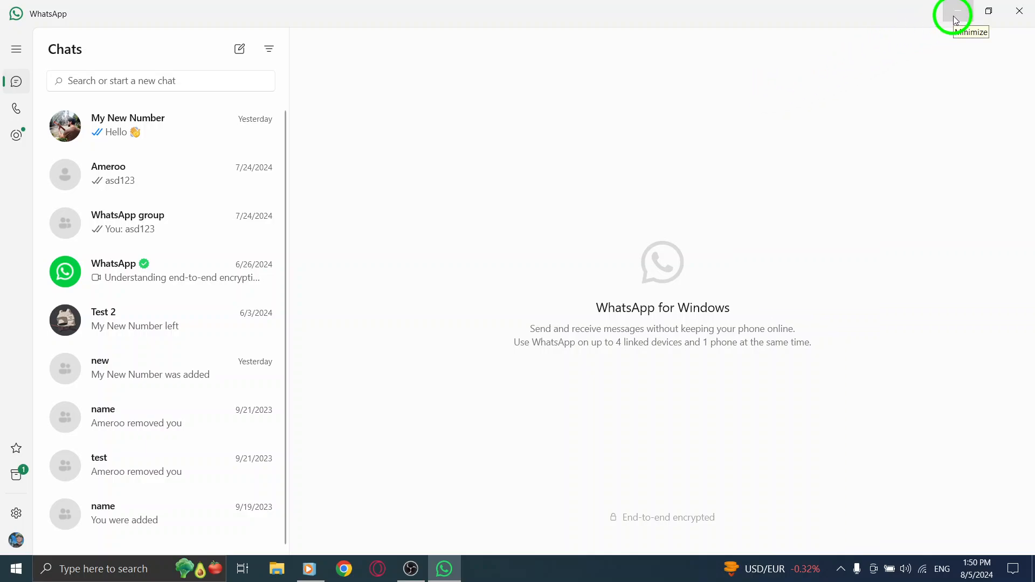
left_click(953, 13)
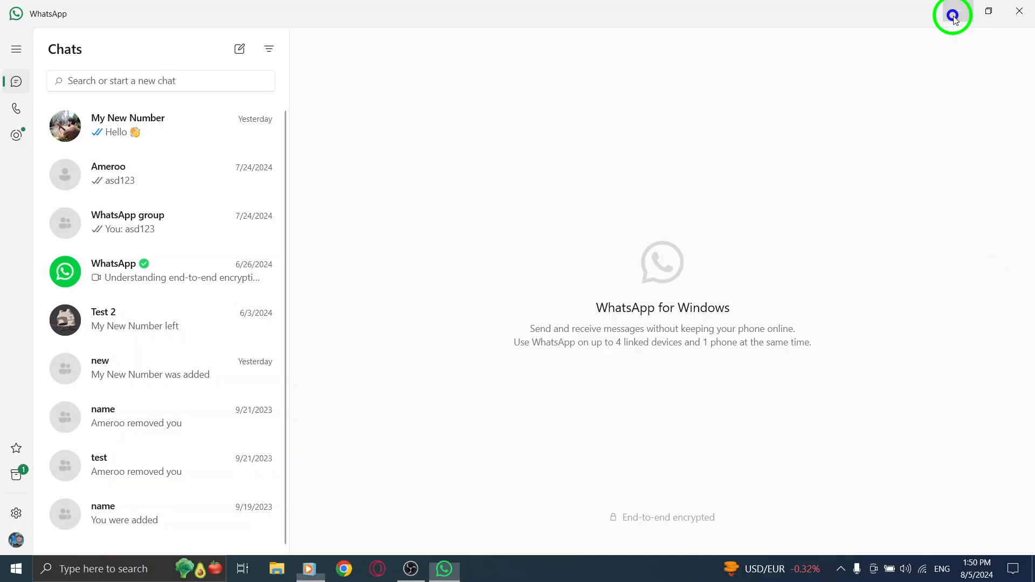